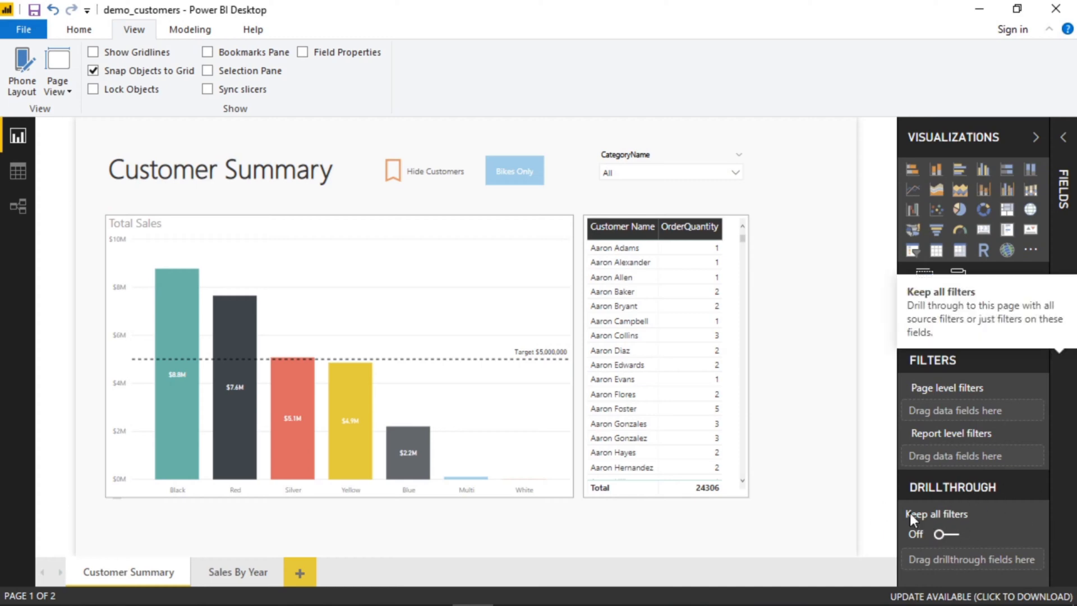
Hide the side panes, select the customer table, and review the Sales By Year page.
left_click(1062, 137)
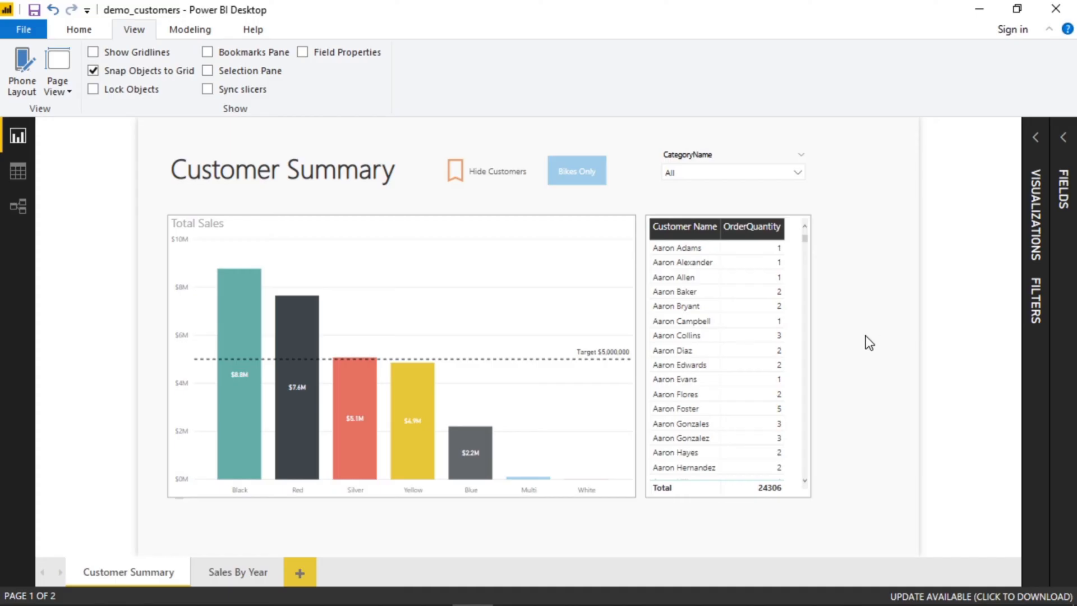
mouse_move(680, 322)
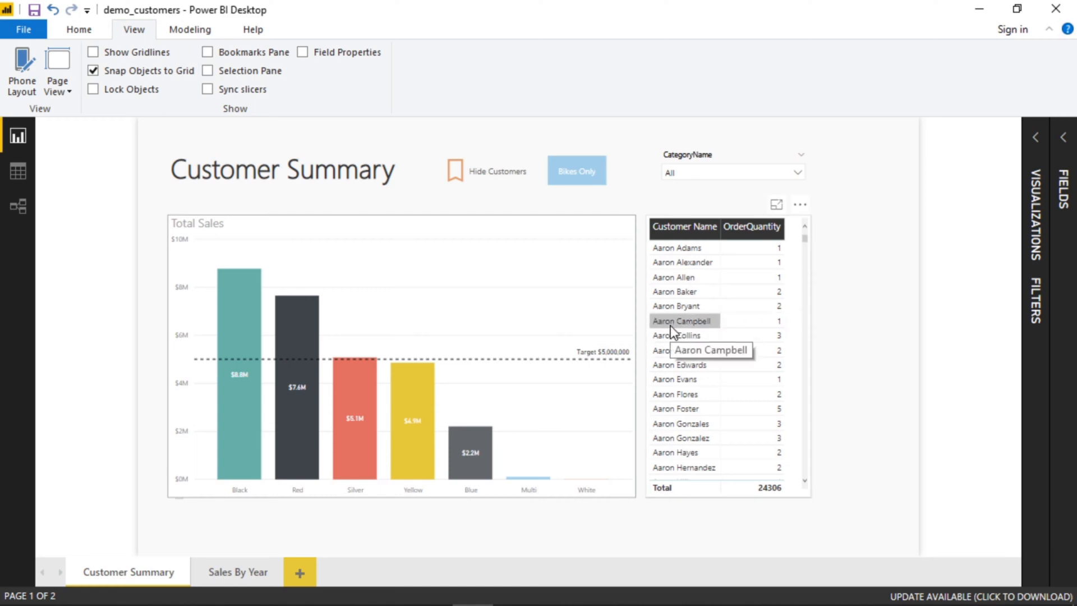
mouse_move(672, 330)
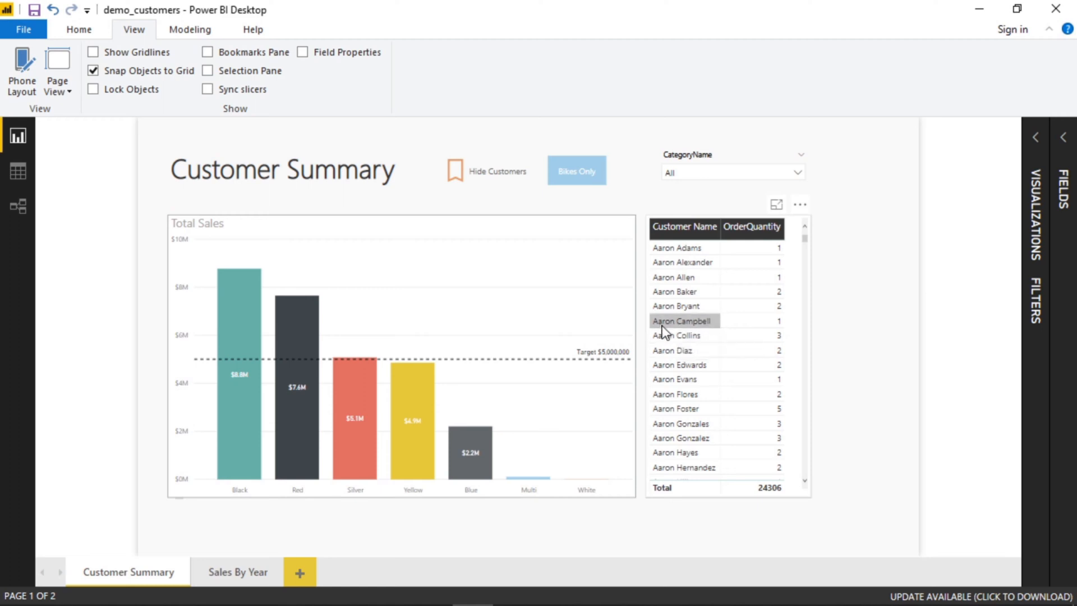
left_click(683, 321)
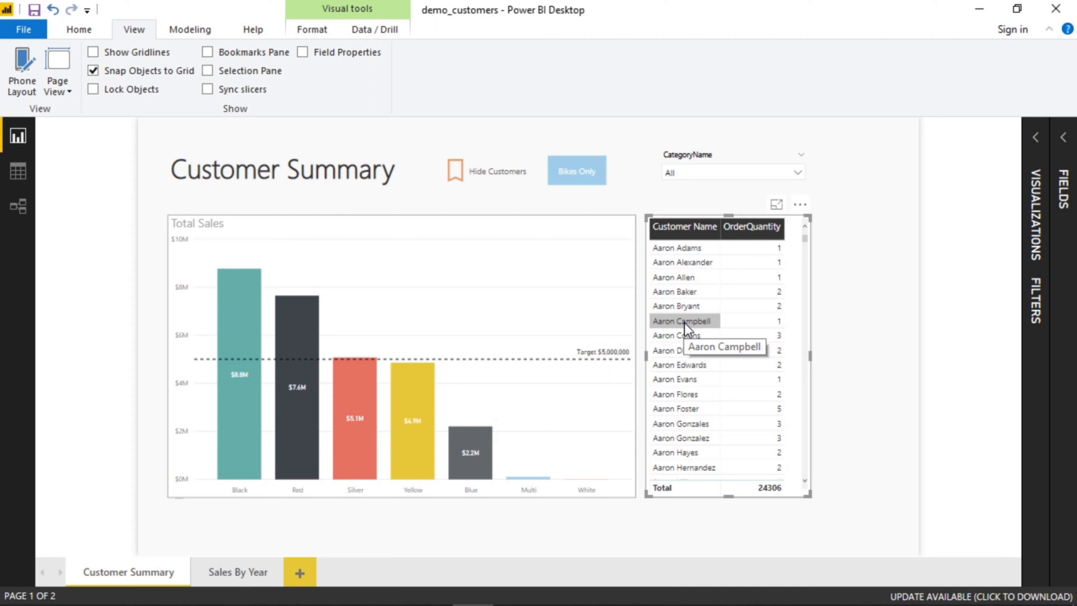
mouse_move(238, 571)
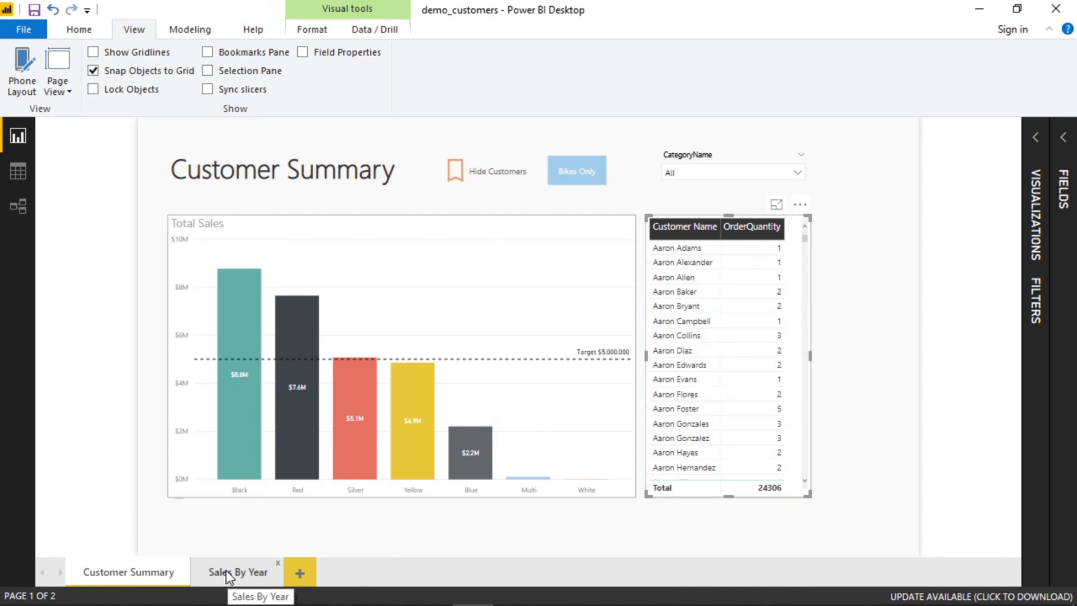
left_click(238, 571)
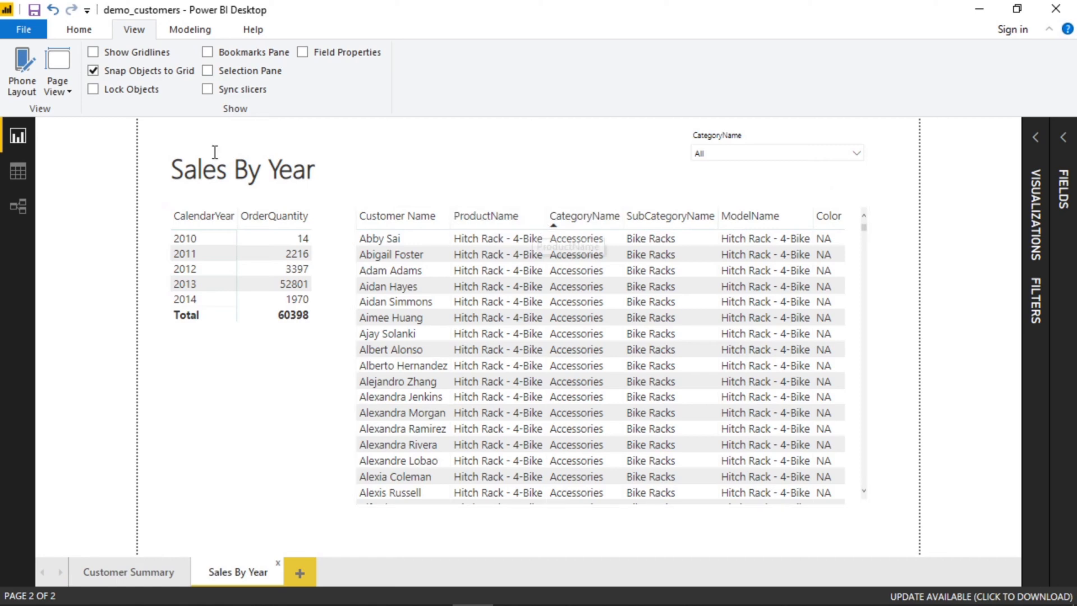
mouse_move(498, 318)
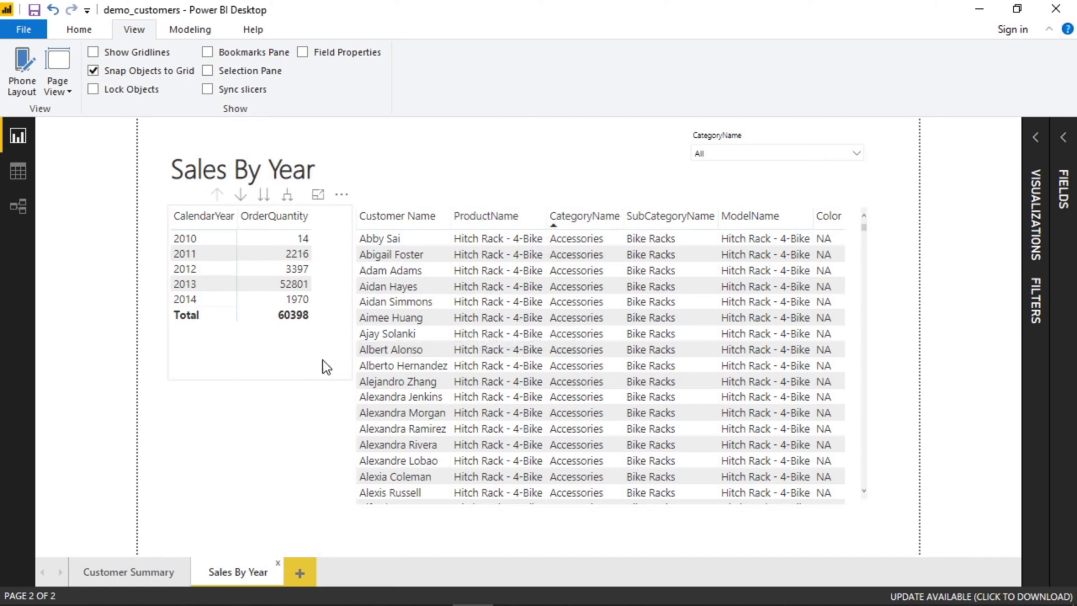
mouse_move(274, 405)
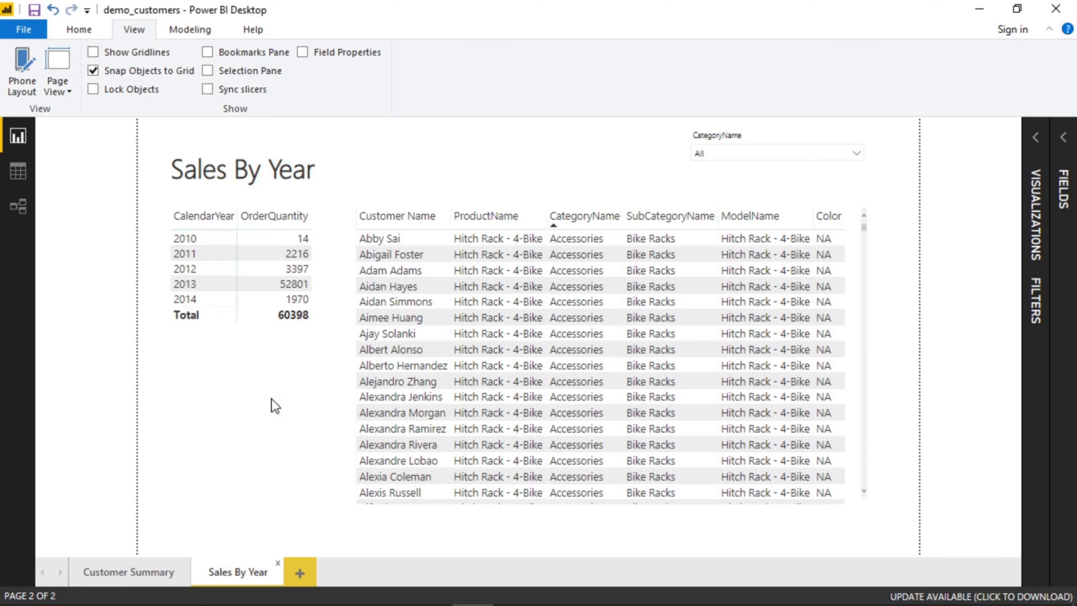
left_click(128, 571)
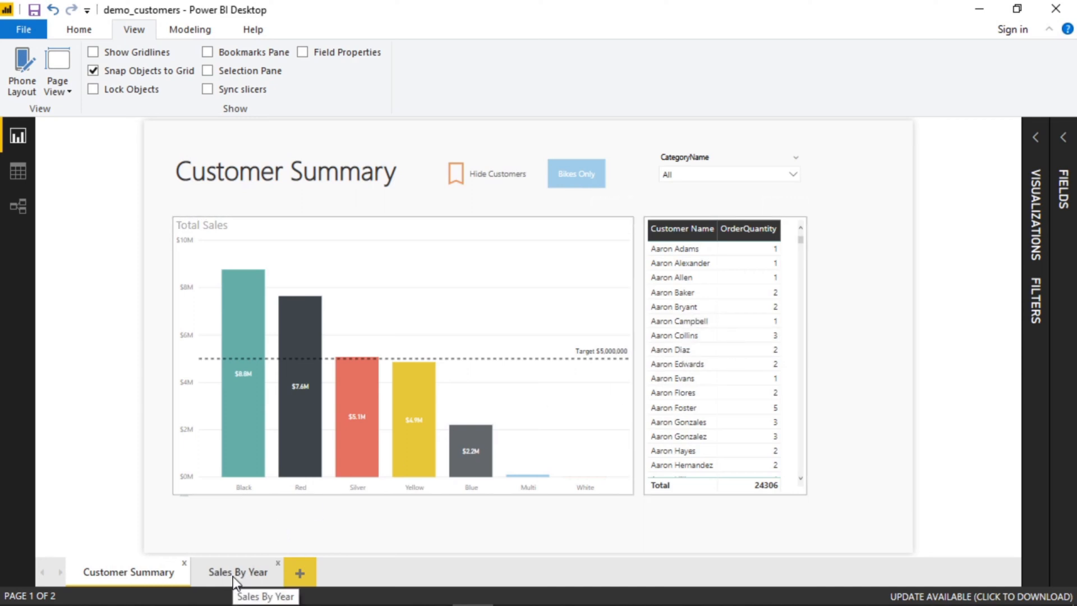
Add Customer Name as a drillthrough field on Sales By Year, keeping all filters.
left_click(238, 571)
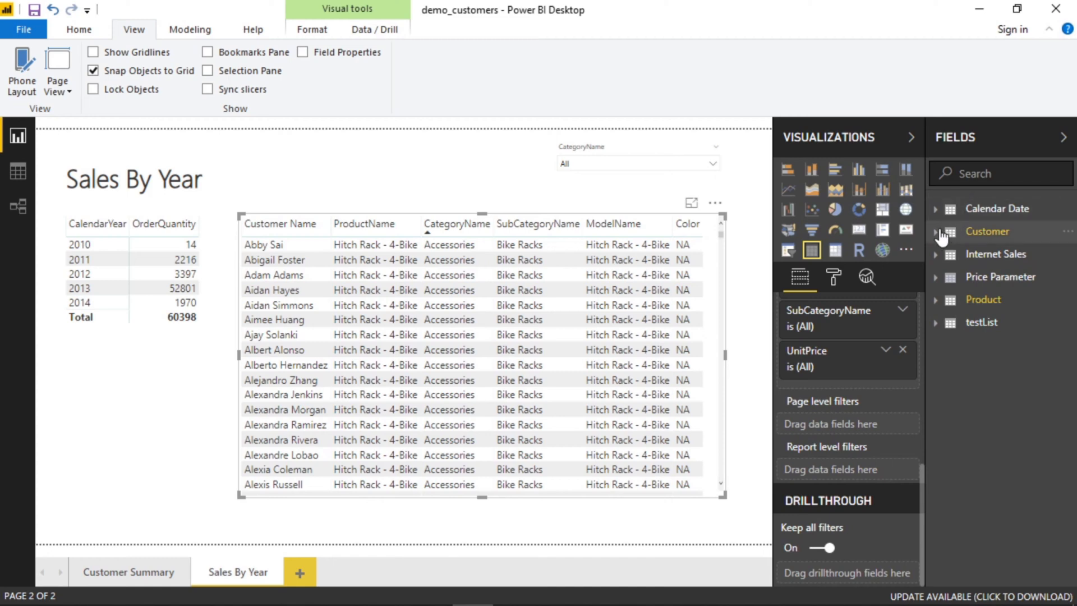
left_click(936, 232)
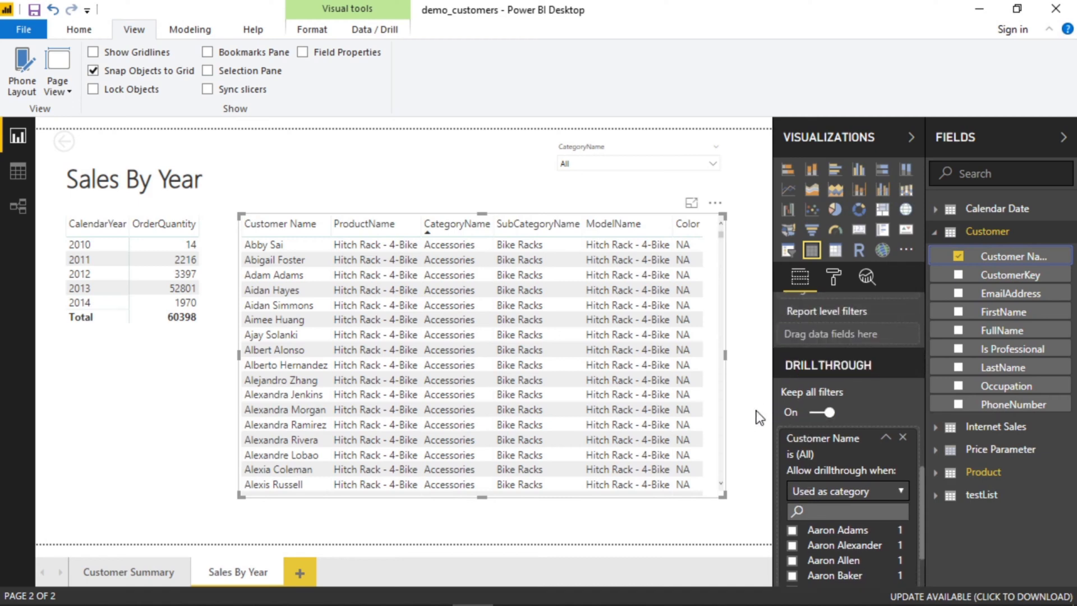
mouse_move(838, 470)
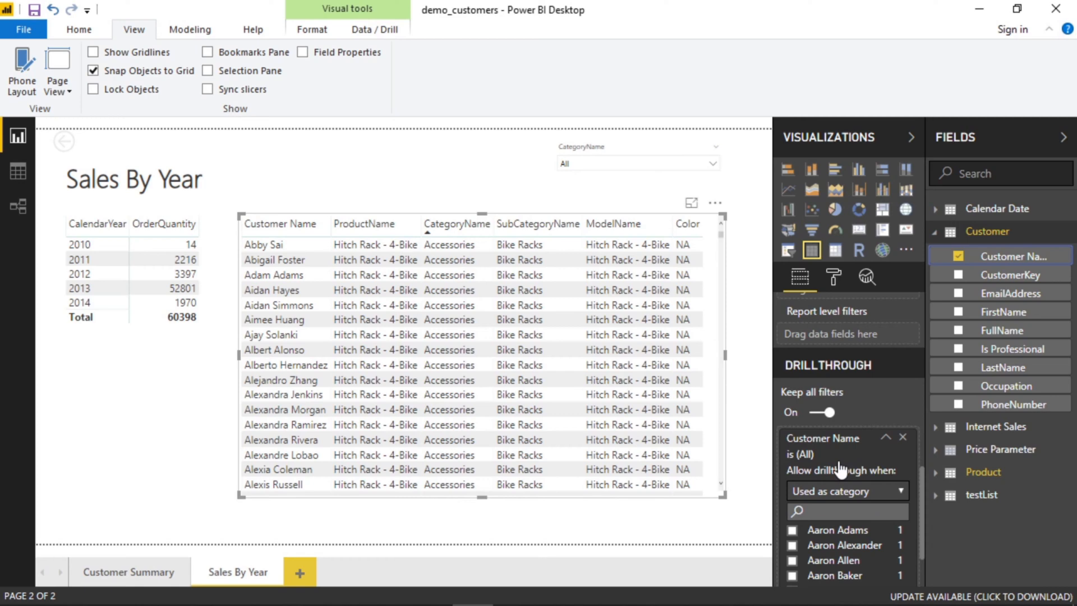
mouse_move(591, 380)
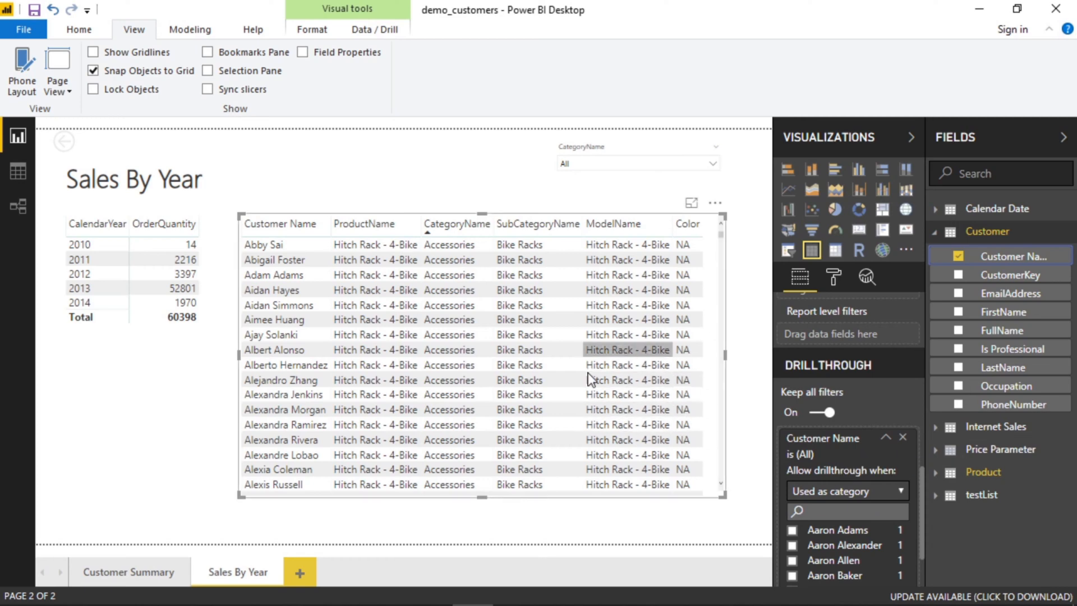
mouse_move(750, 397)
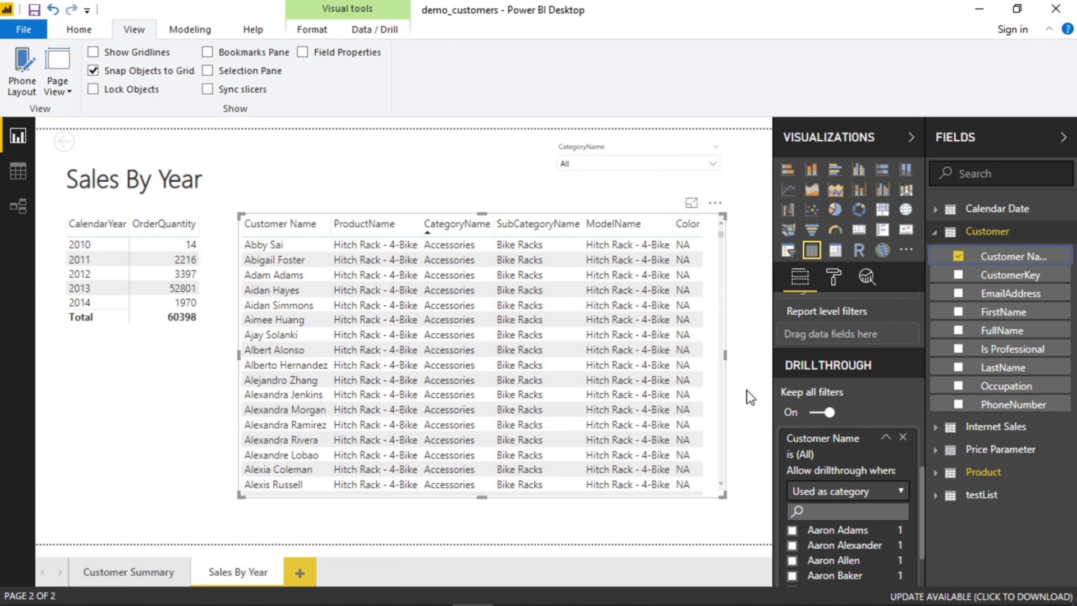
left_click(128, 570)
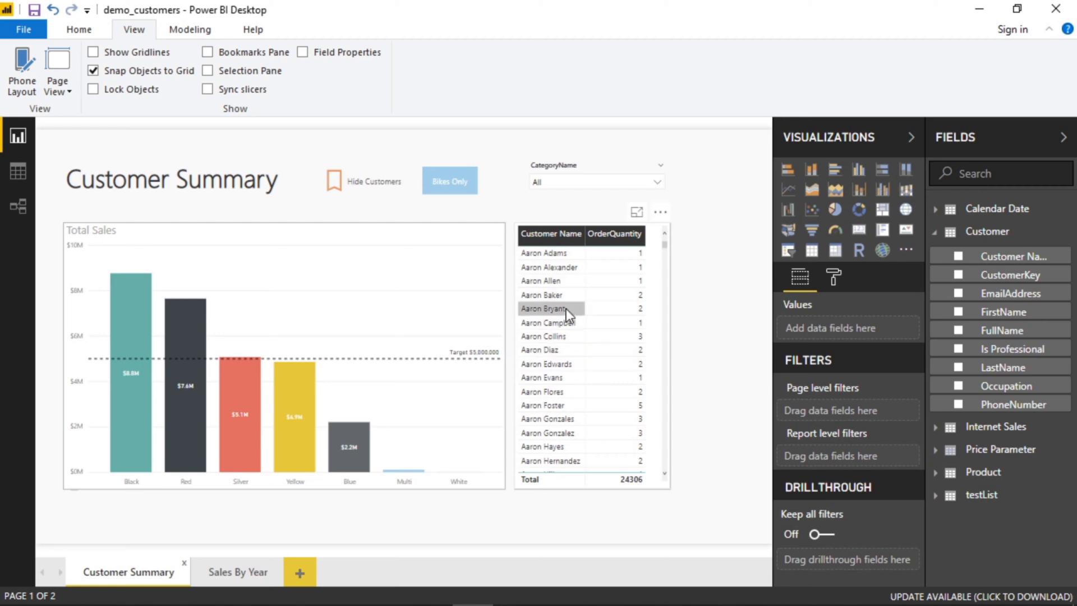
right_click(548, 308)
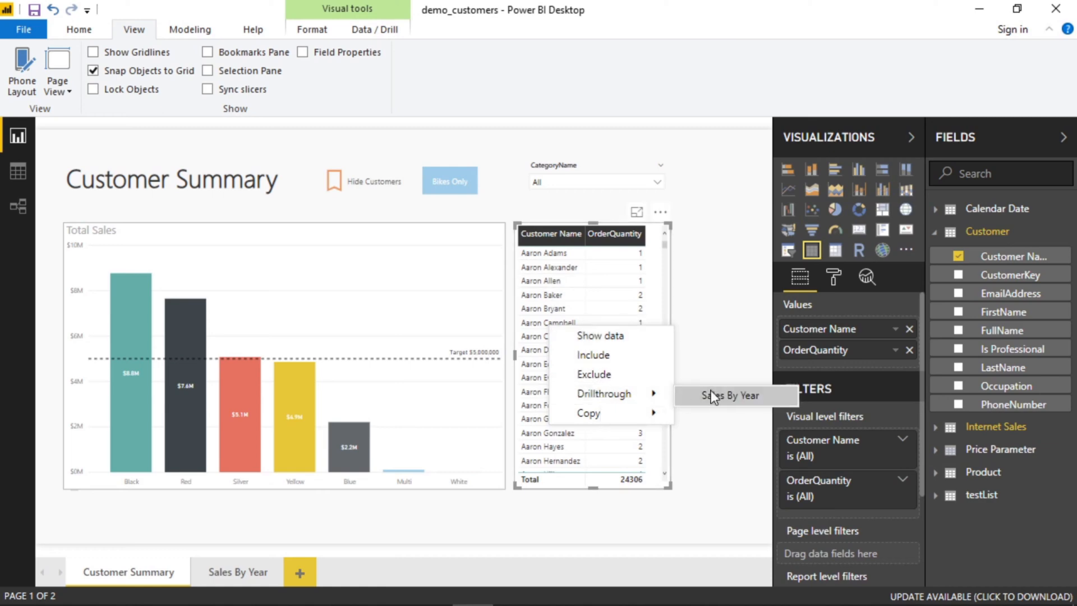
mouse_move(730, 396)
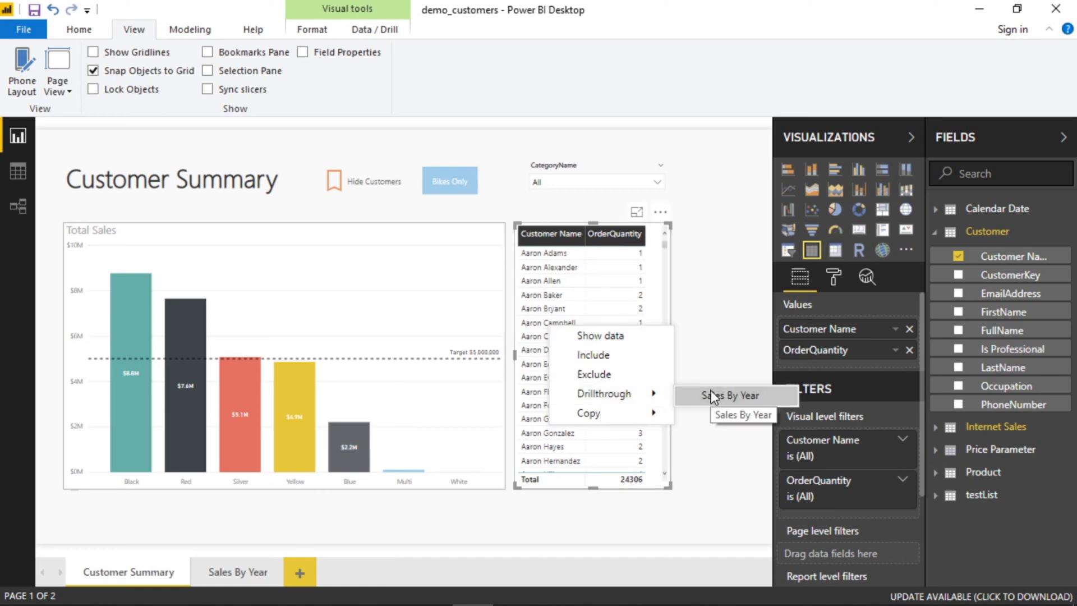
left_click(731, 394)
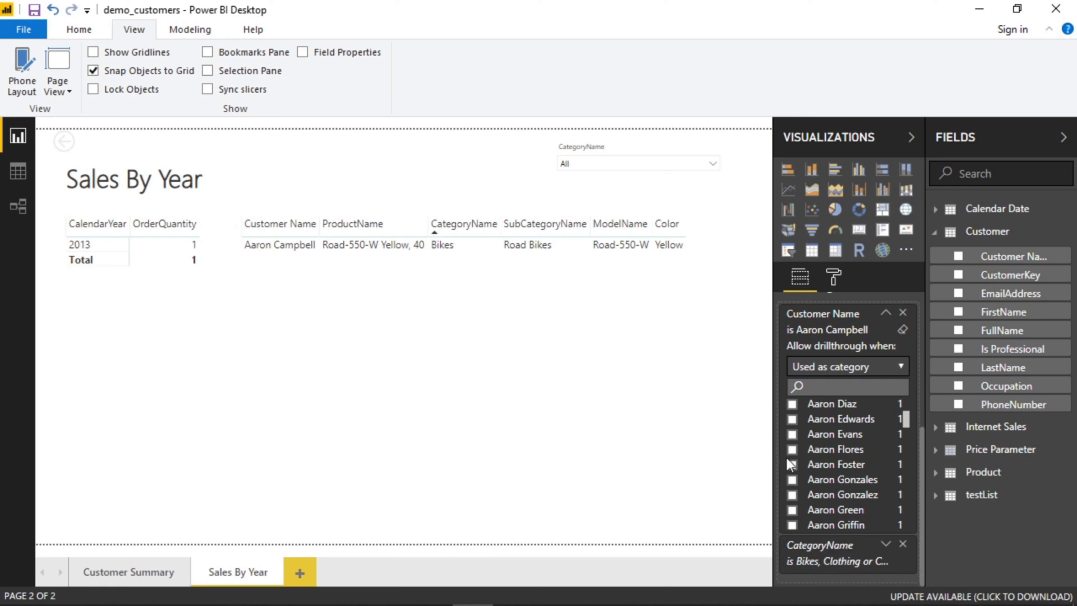
left_click(128, 571)
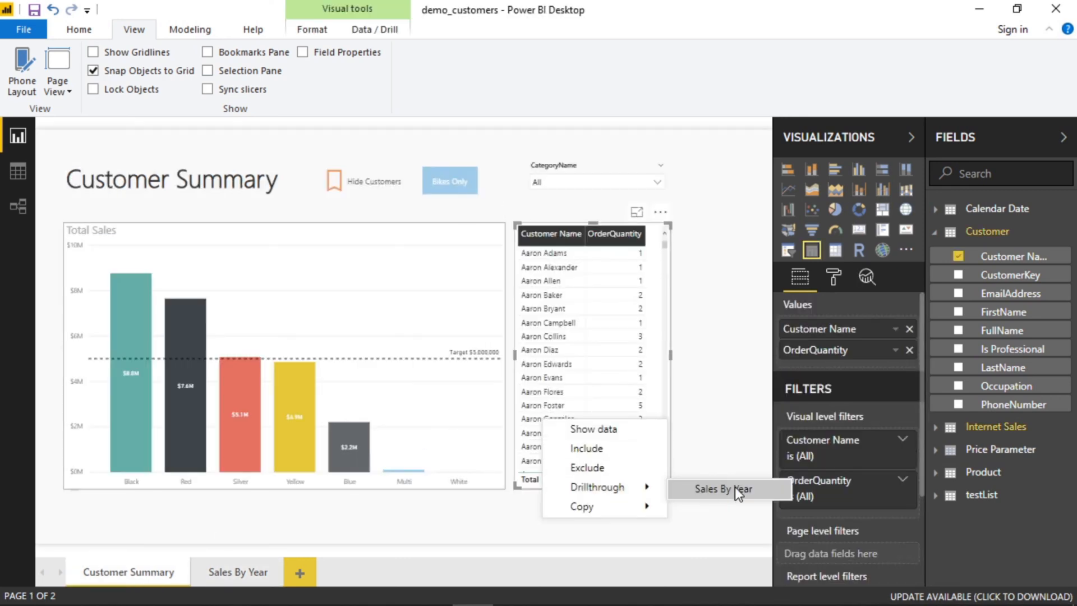
left_click(722, 488)
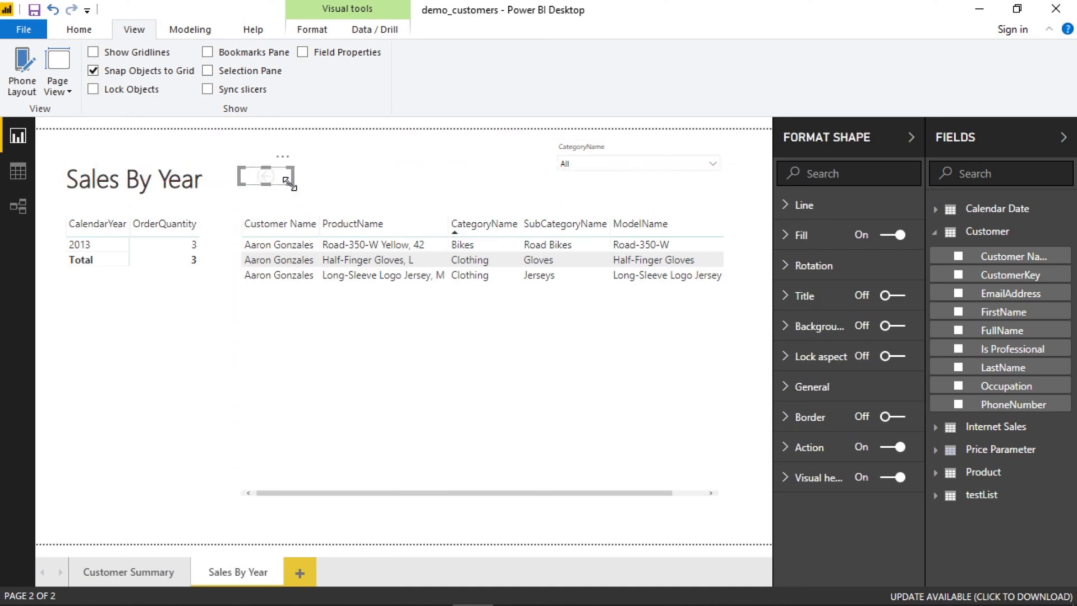
left_click(265, 179)
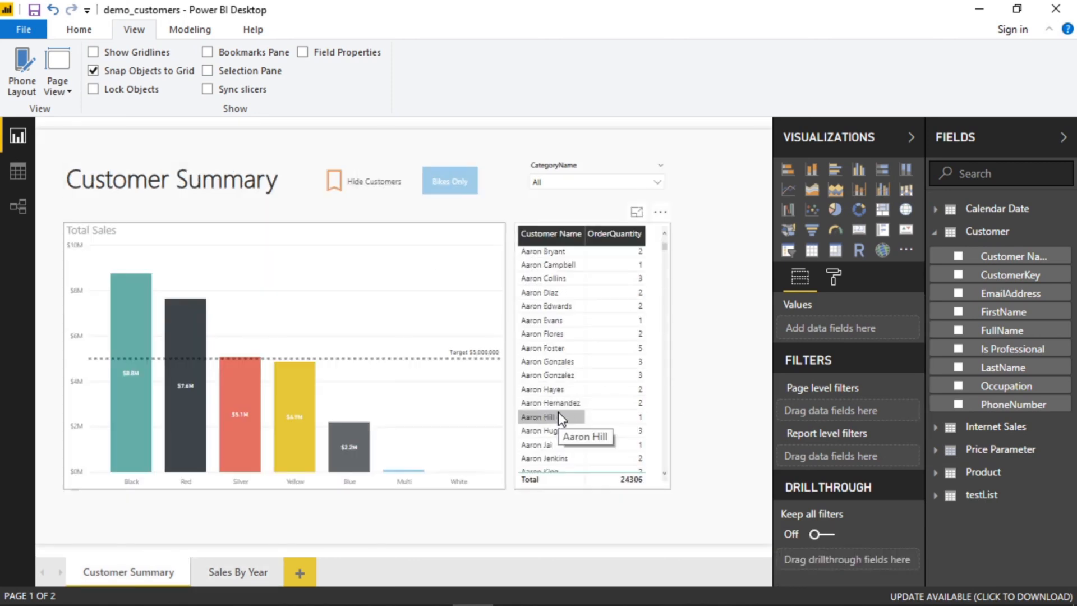
right_click(539, 416)
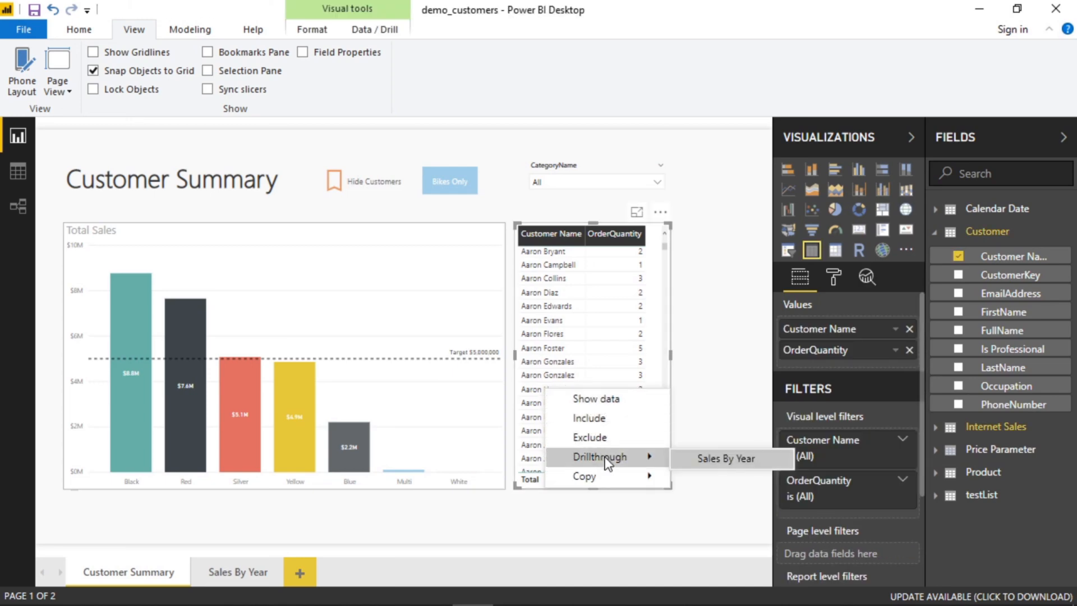
left_click(725, 458)
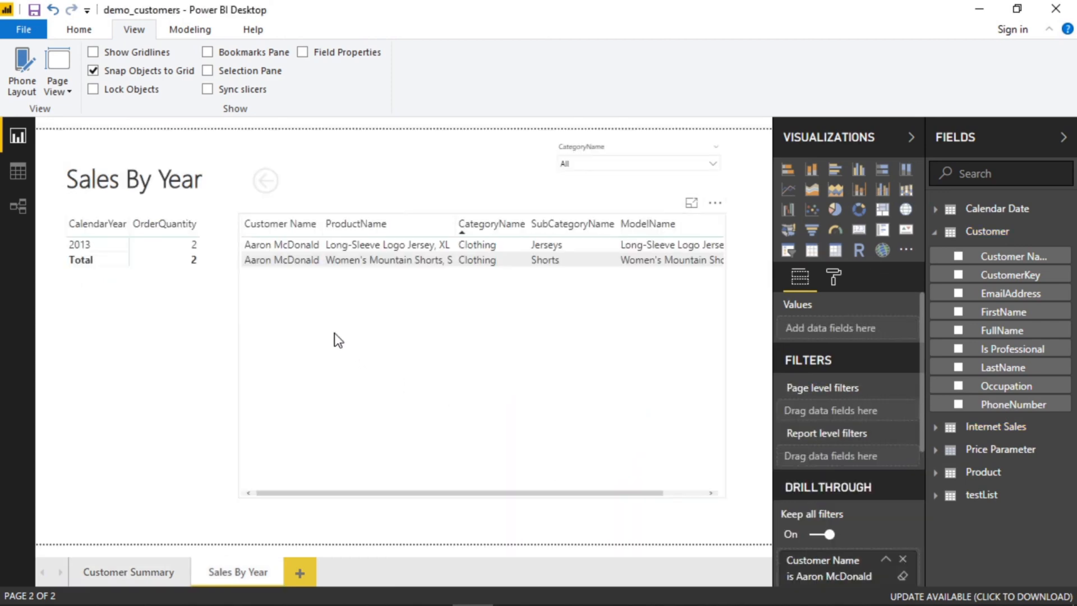
Add Product Color as a second drillthrough field on Sales By Year.
left_click(128, 571)
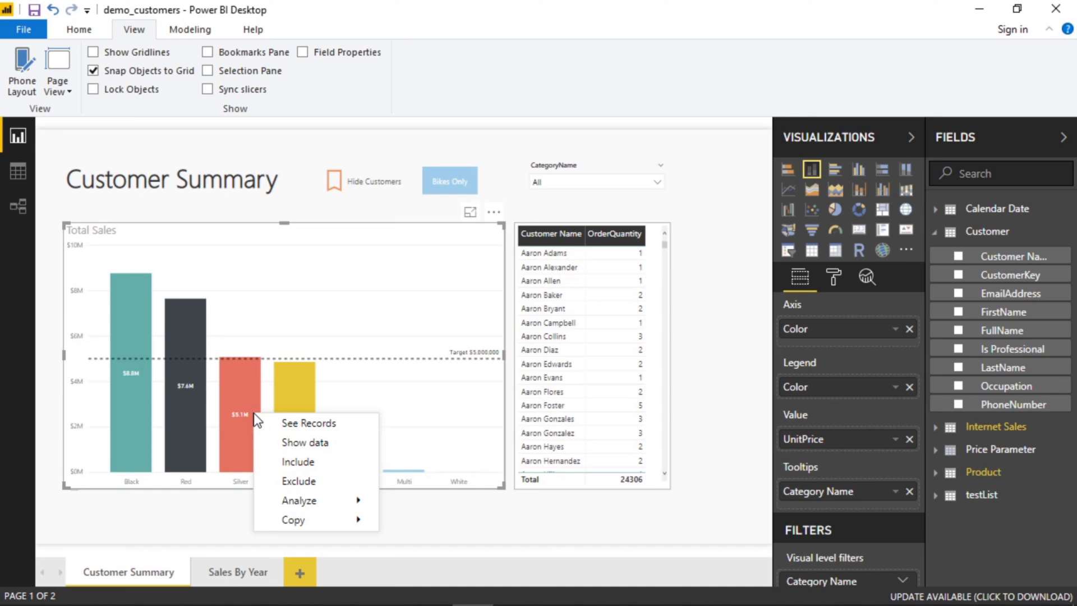
mouse_move(298, 500)
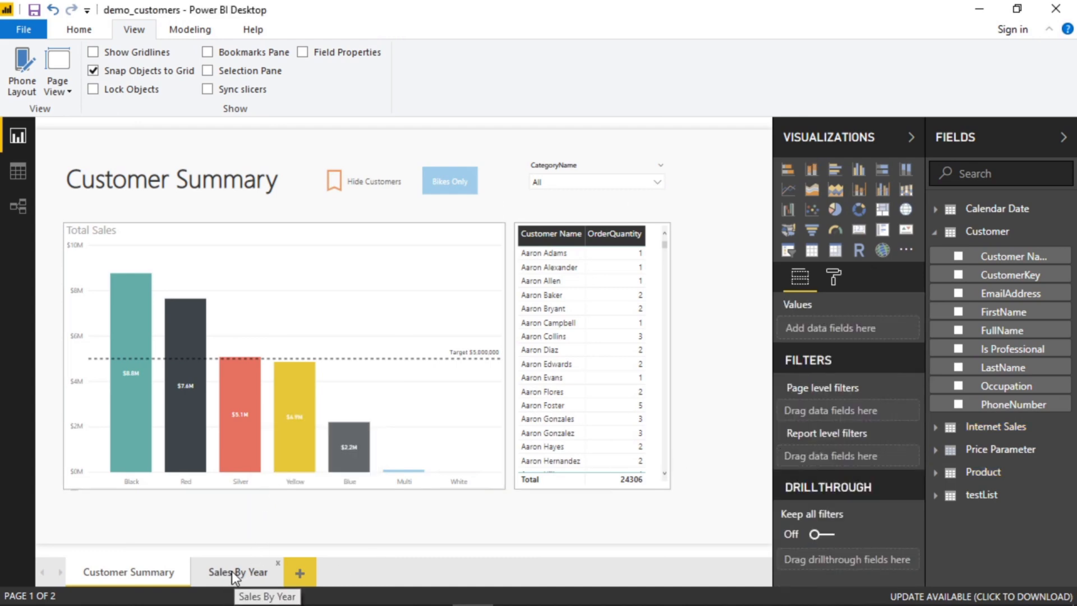
left_click(237, 571)
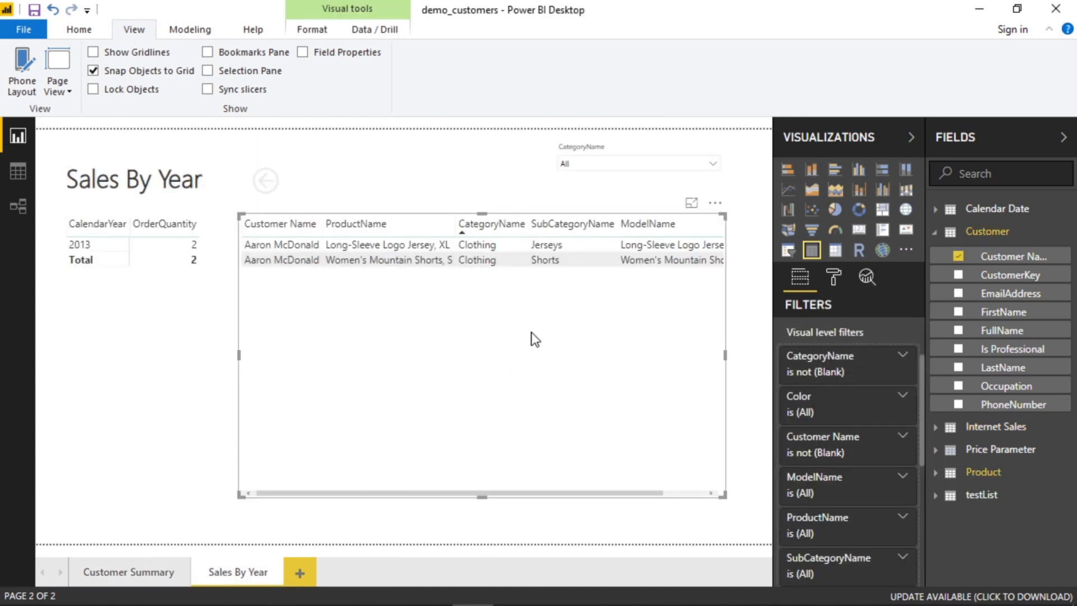
left_click(935, 473)
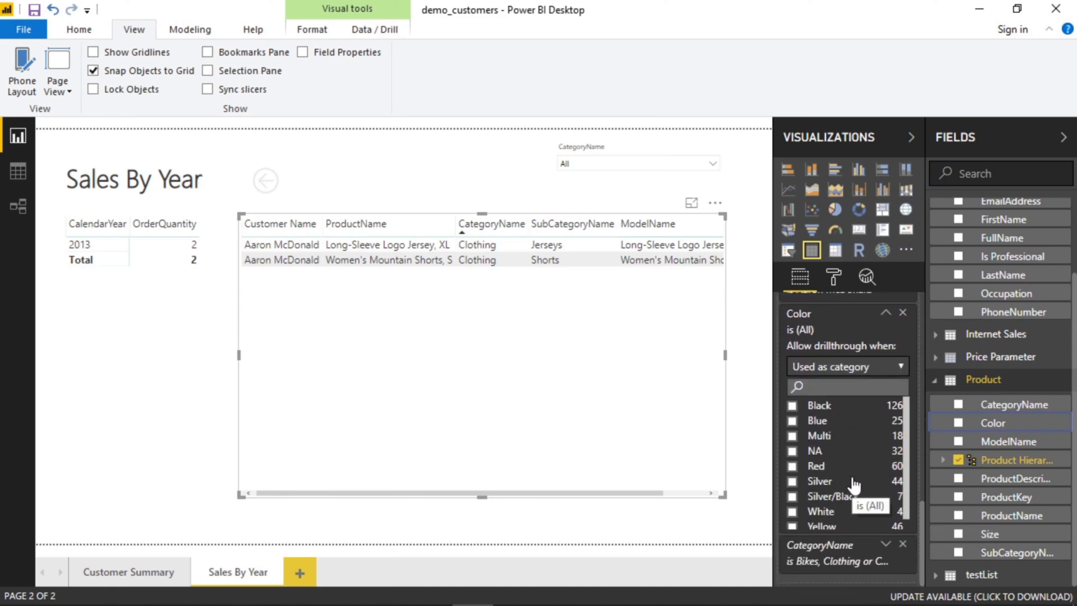
left_click(128, 571)
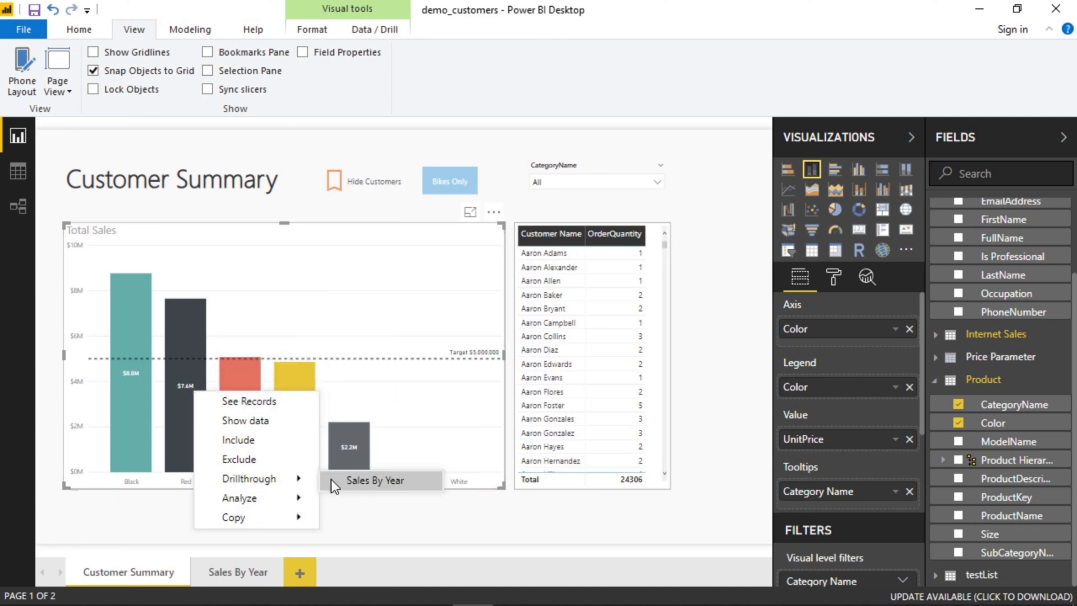
Drill through from the Yellow bar to Sales By Year, showing 4,799 yellow-product orders.
left_click(375, 479)
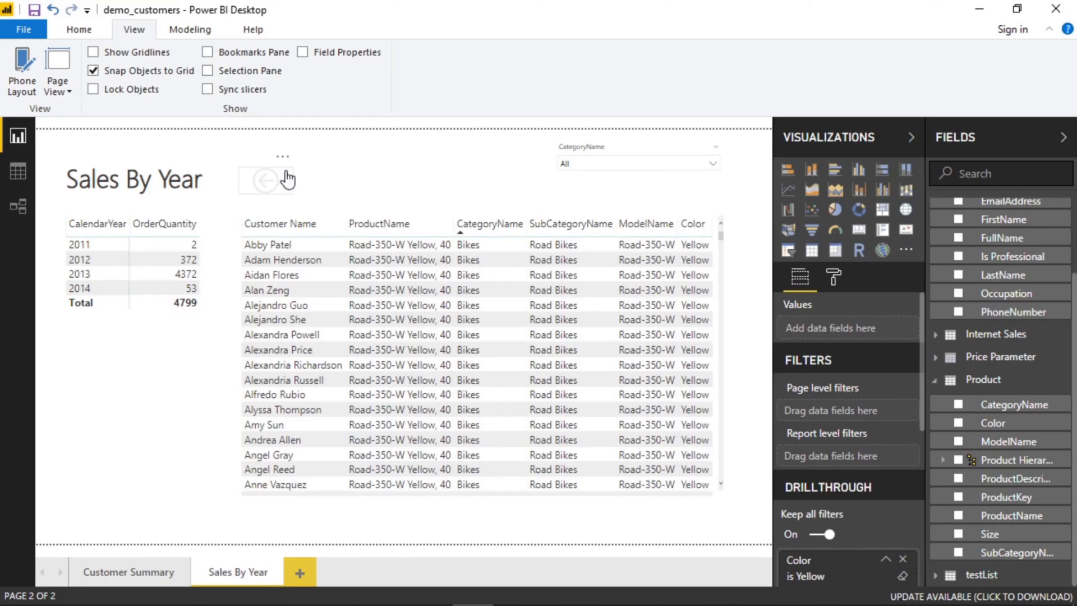
mouse_move(304, 185)
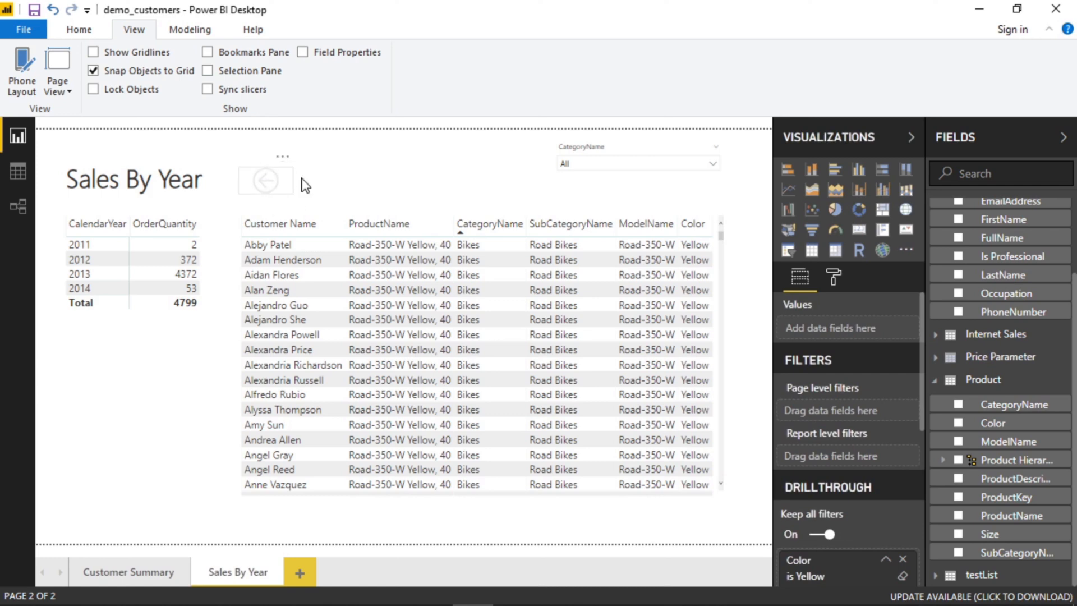
mouse_move(267, 184)
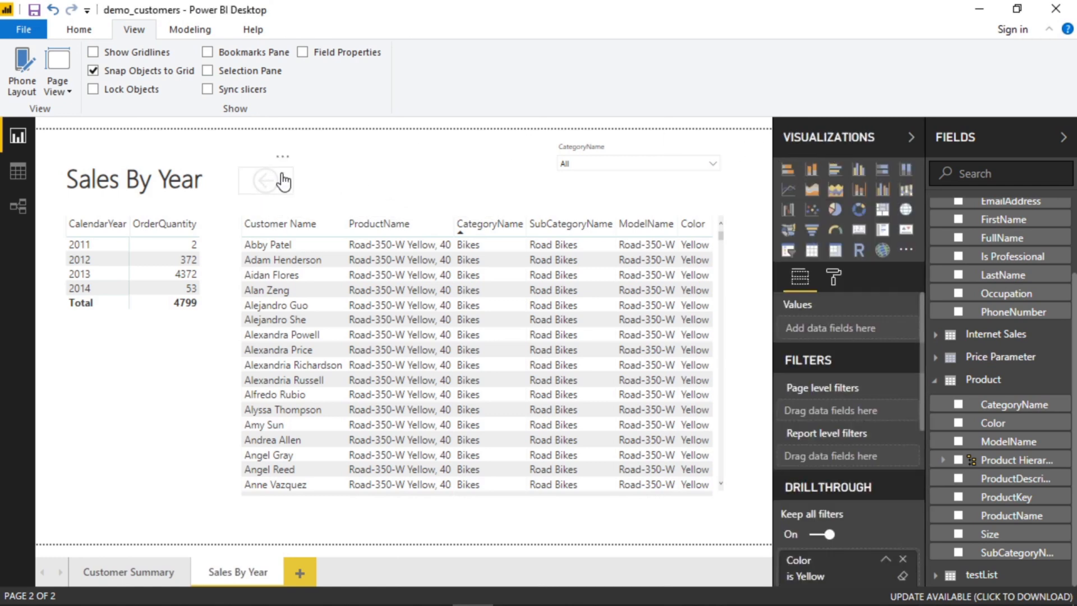
left_click(78, 29)
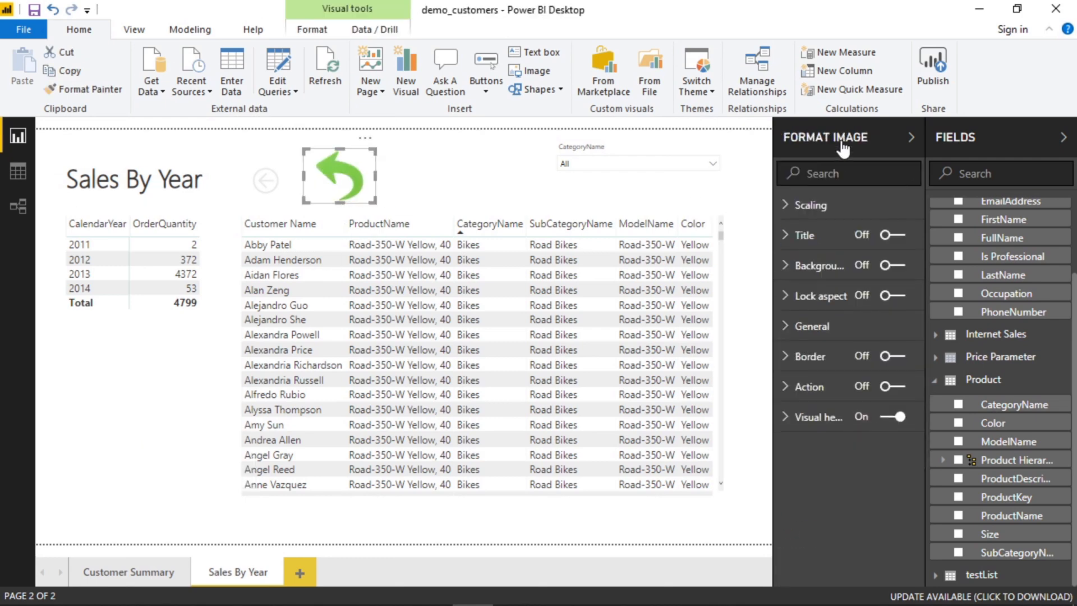
left_click(807, 386)
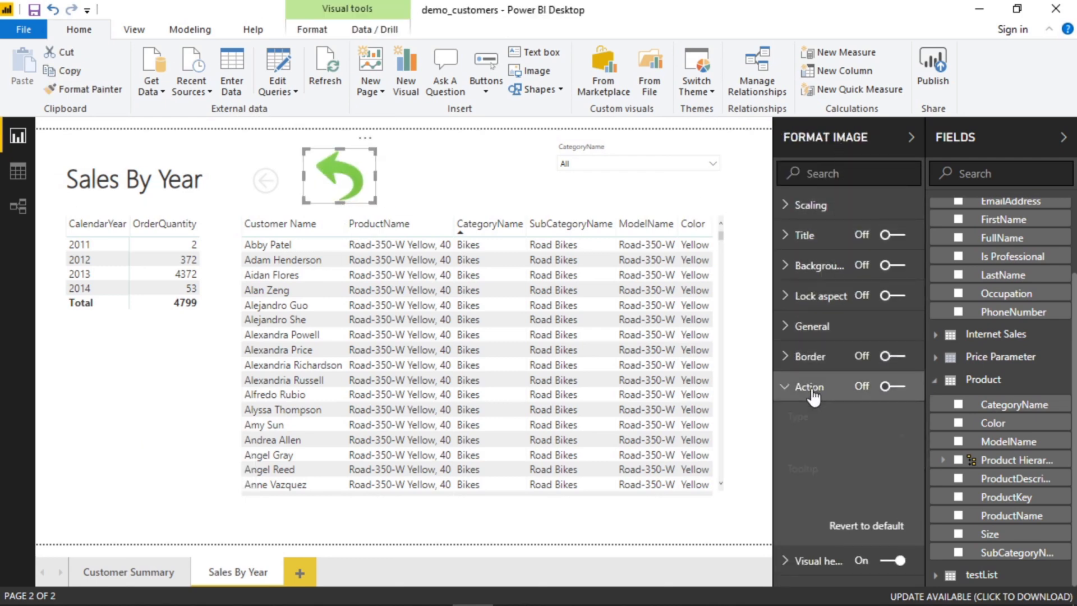
left_click(892, 386)
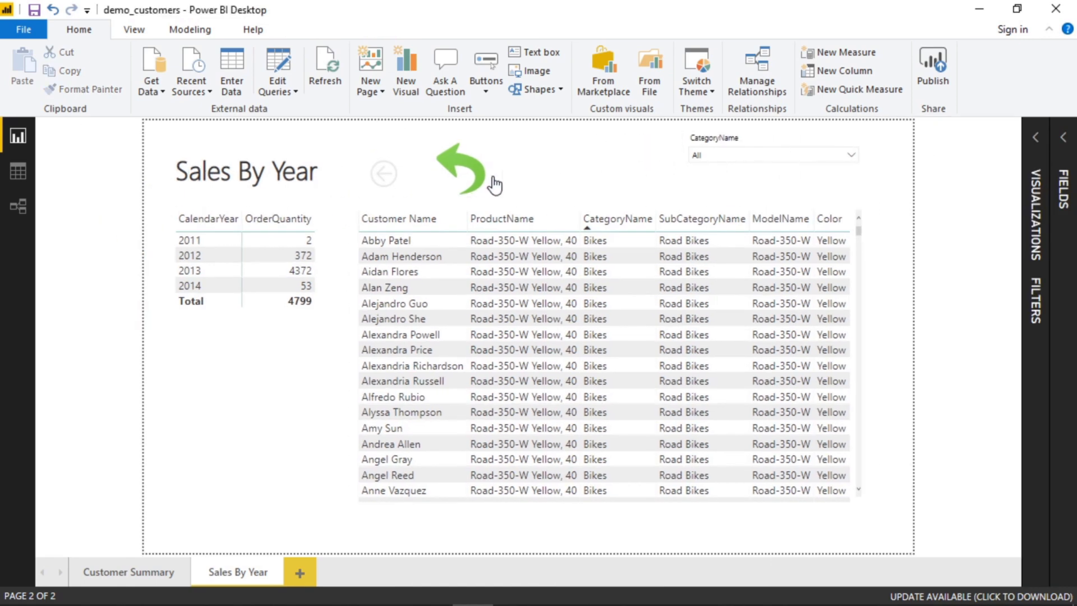
left_click(469, 169)
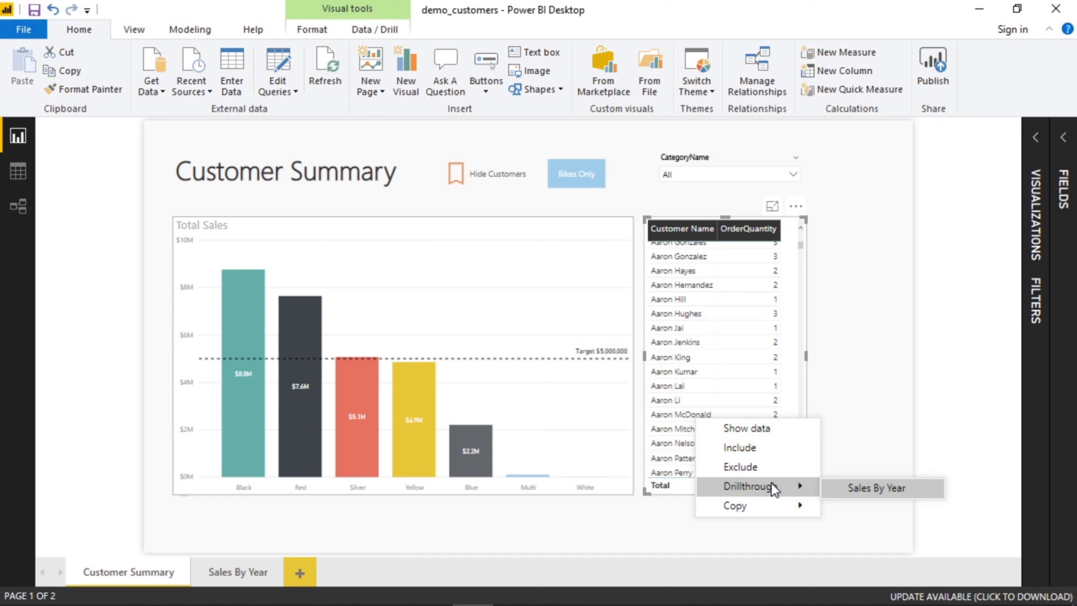
left_click(875, 488)
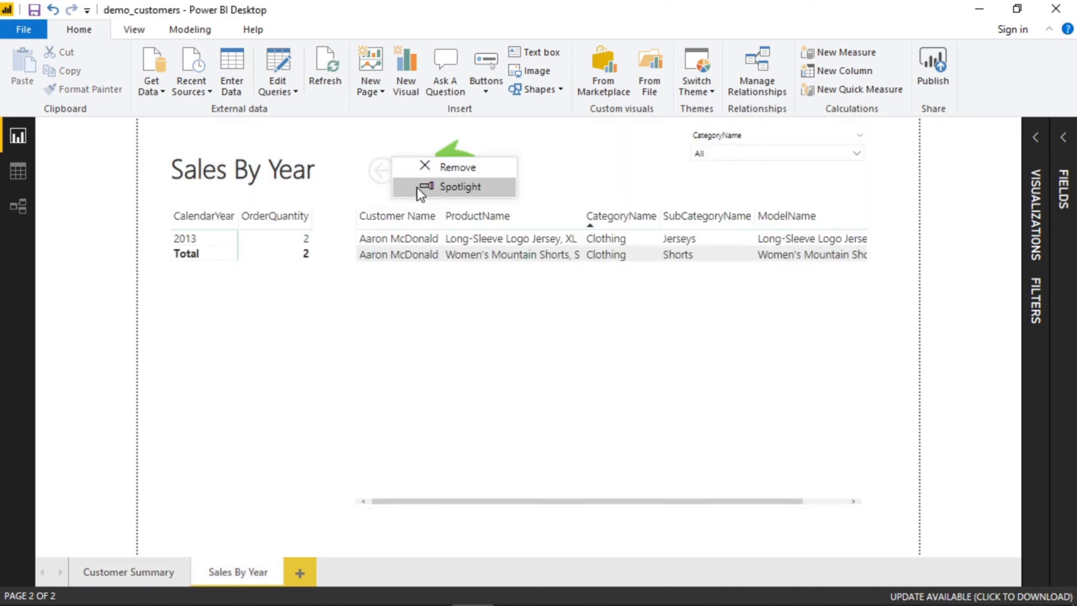